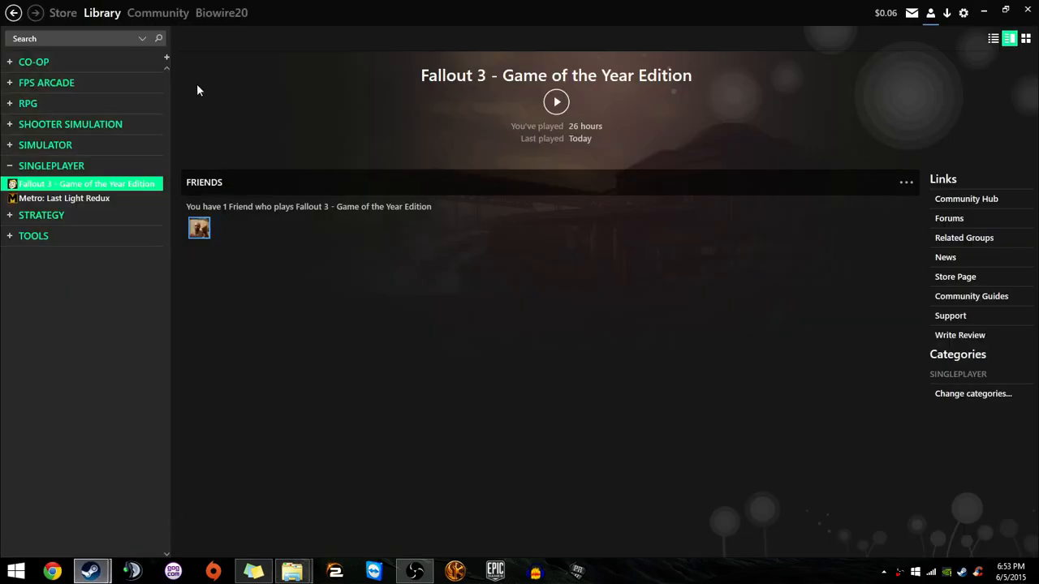
- Review Fallout 3's Steam properties, then restore the Recycle Bin and game folder windows side by side
right_click(85, 183)
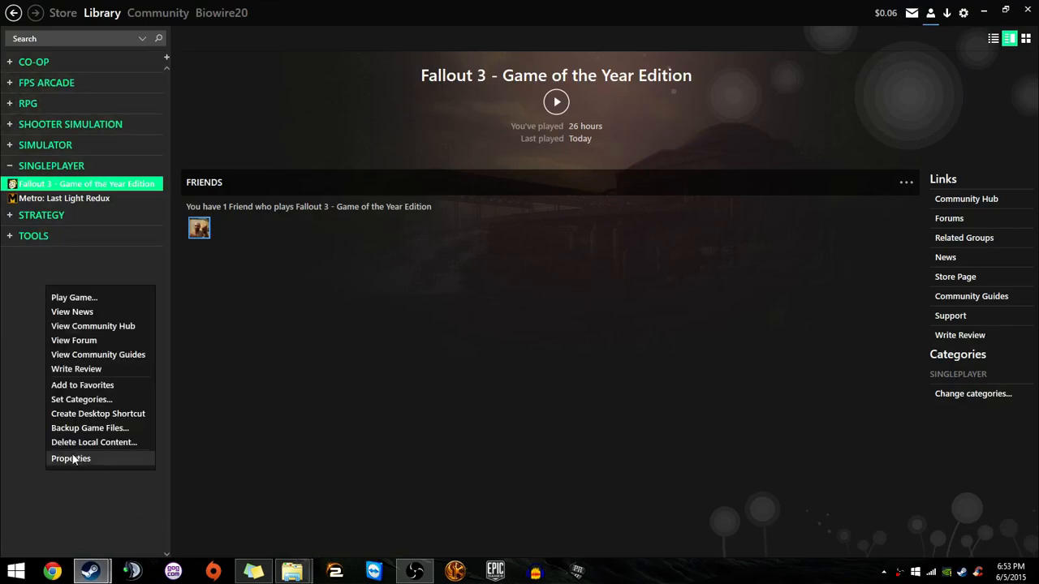
left_click(71, 457)
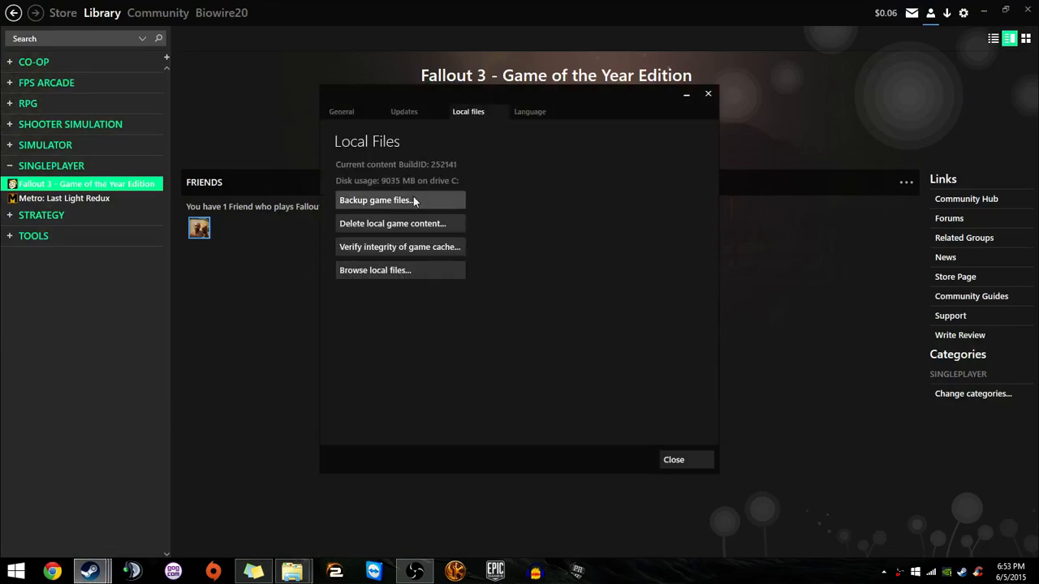
mouse_move(399, 247)
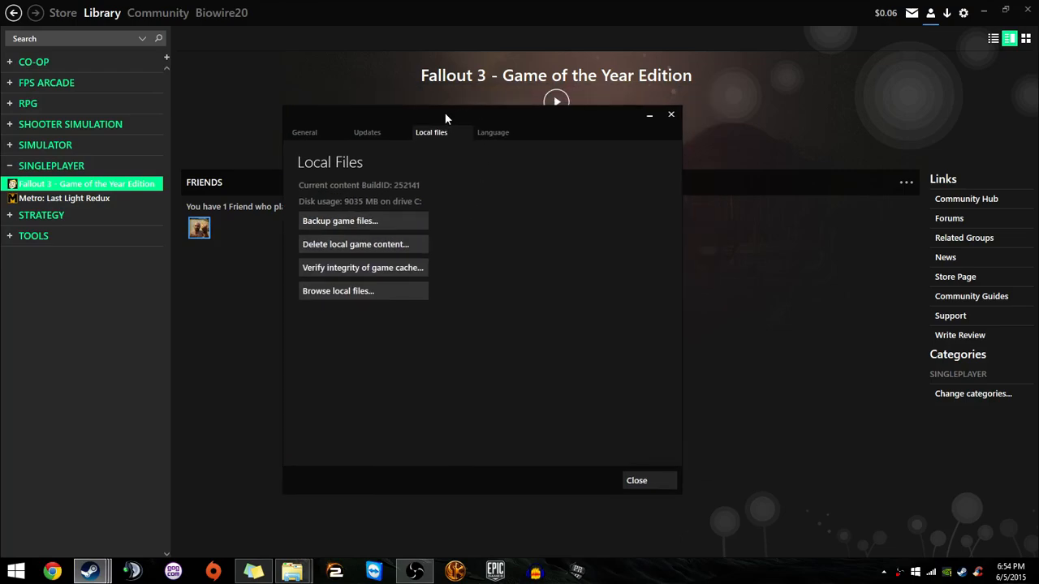
left_click(636, 480)
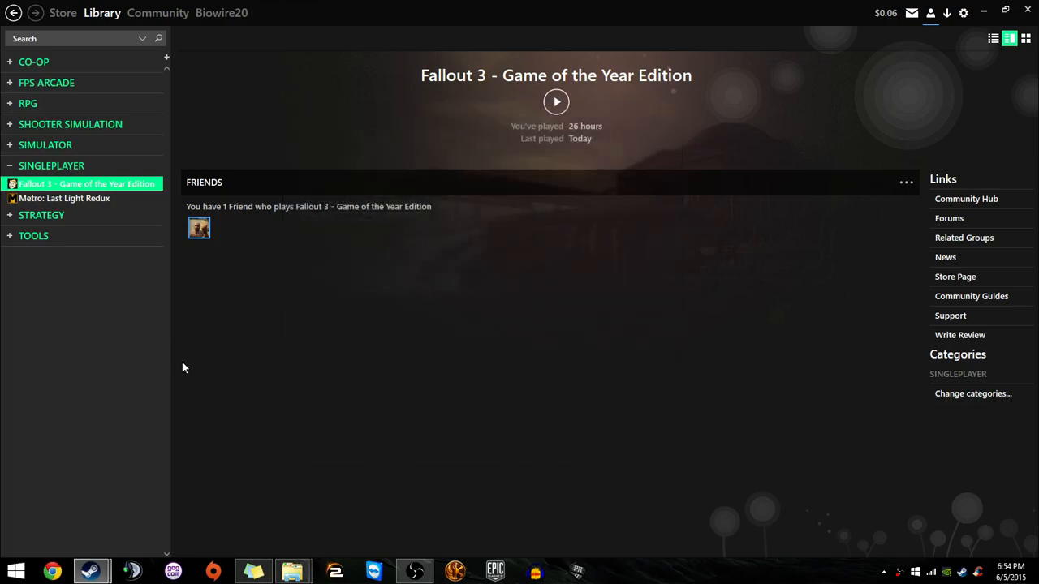
mouse_move(454, 185)
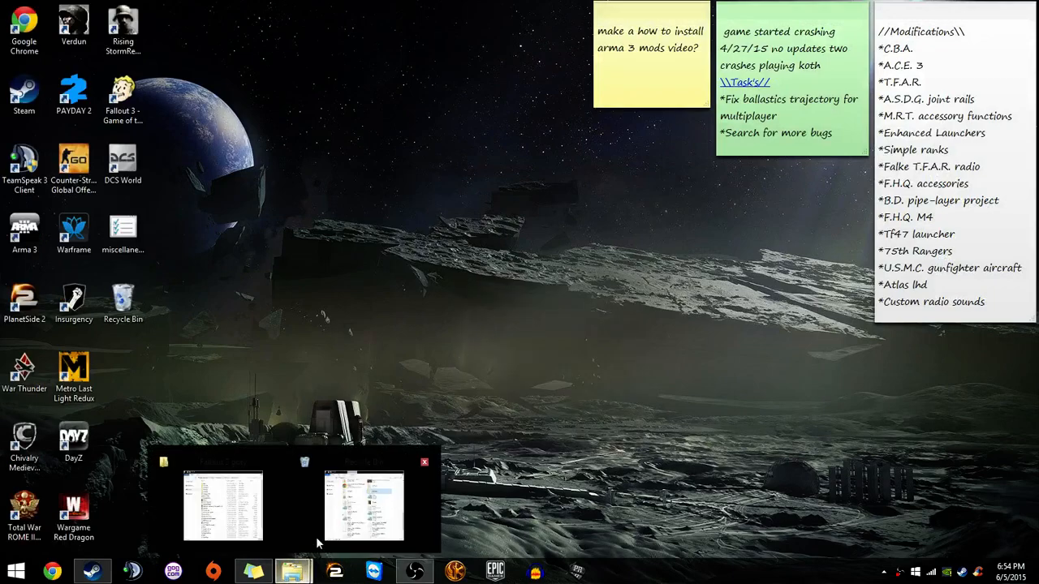
left_click(364, 506)
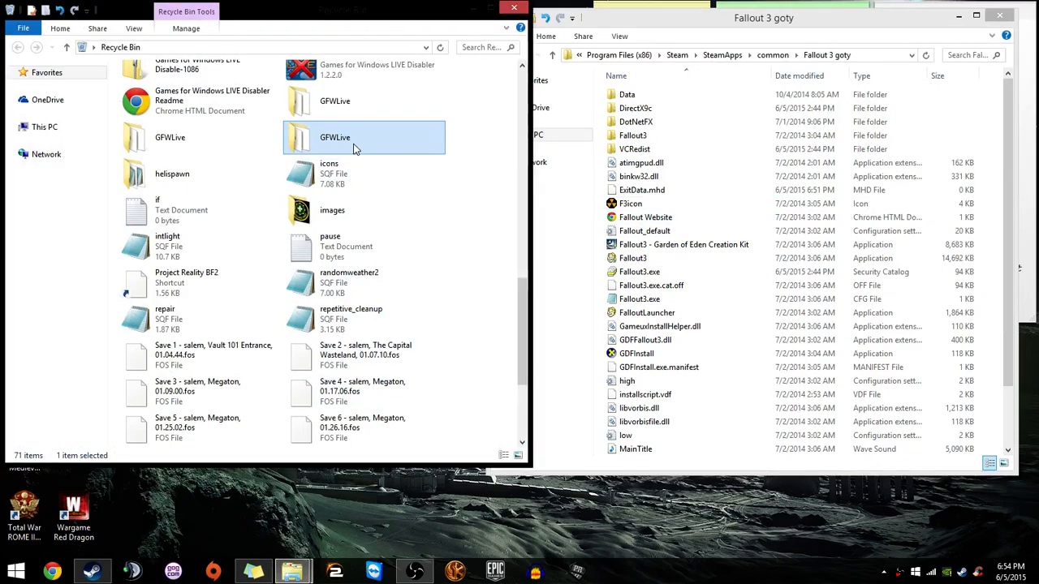
mouse_move(354, 147)
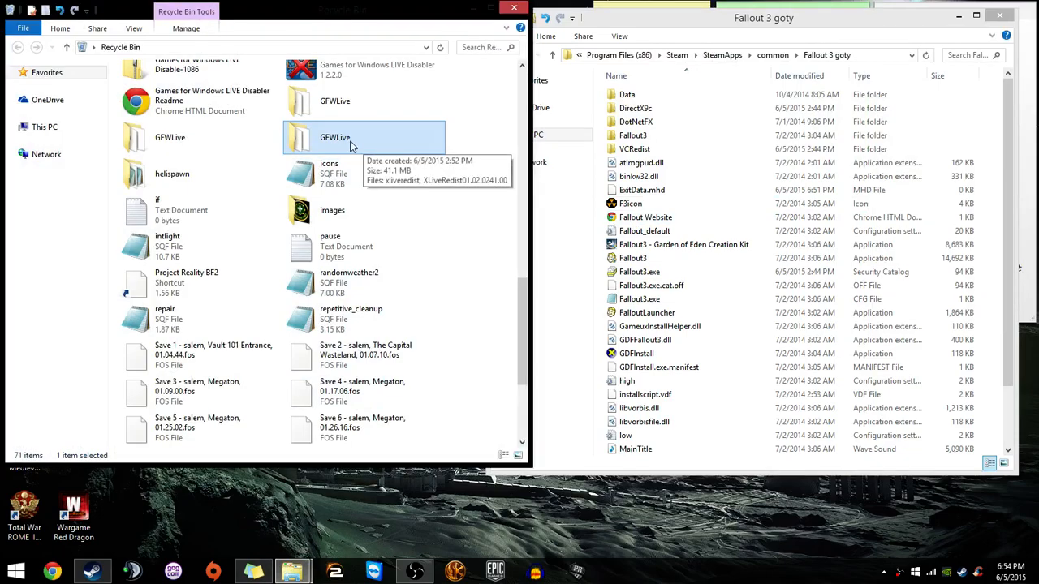
mouse_move(328, 133)
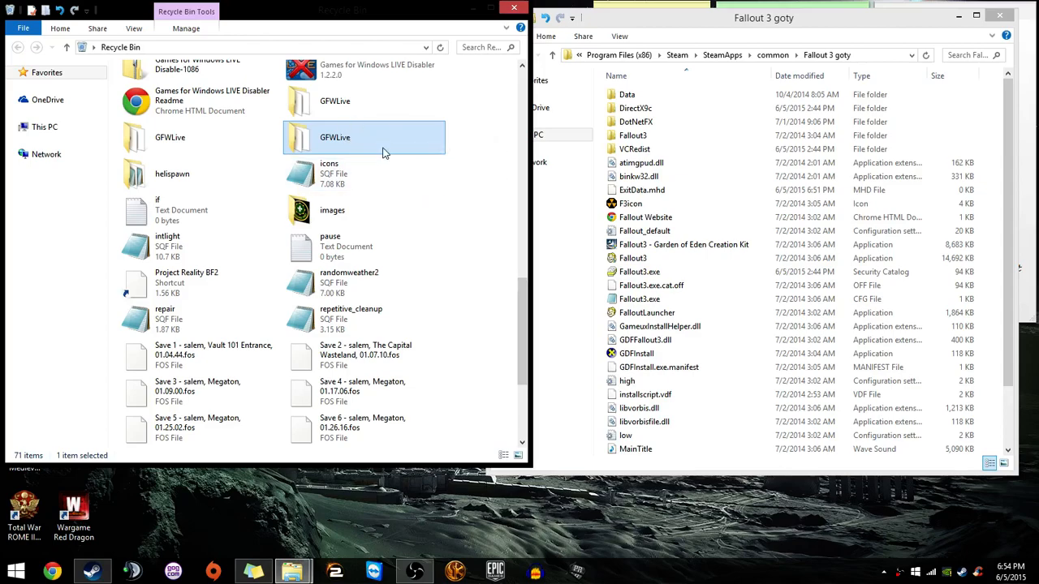
mouse_move(365, 136)
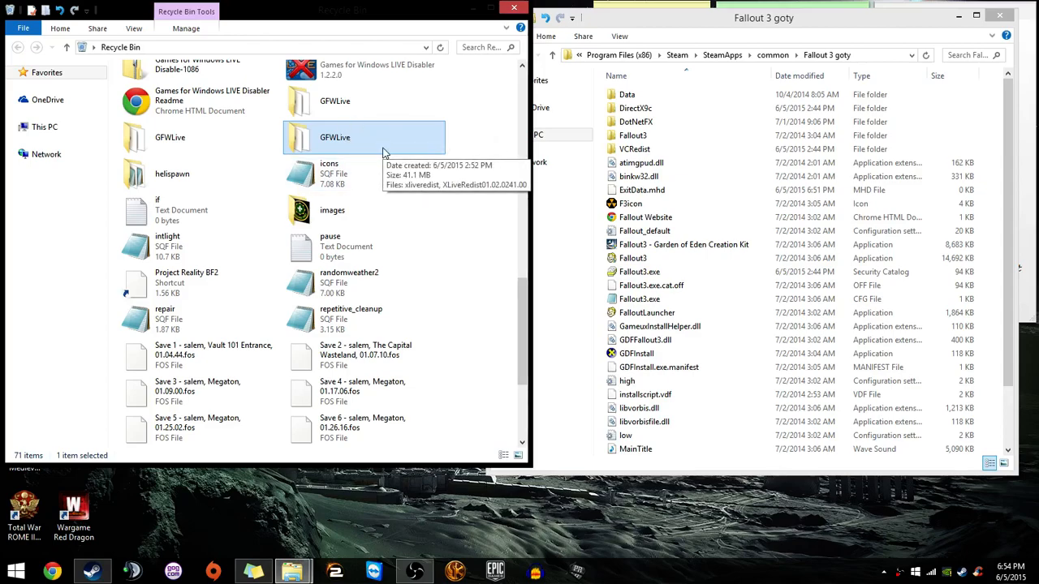
mouse_move(636, 90)
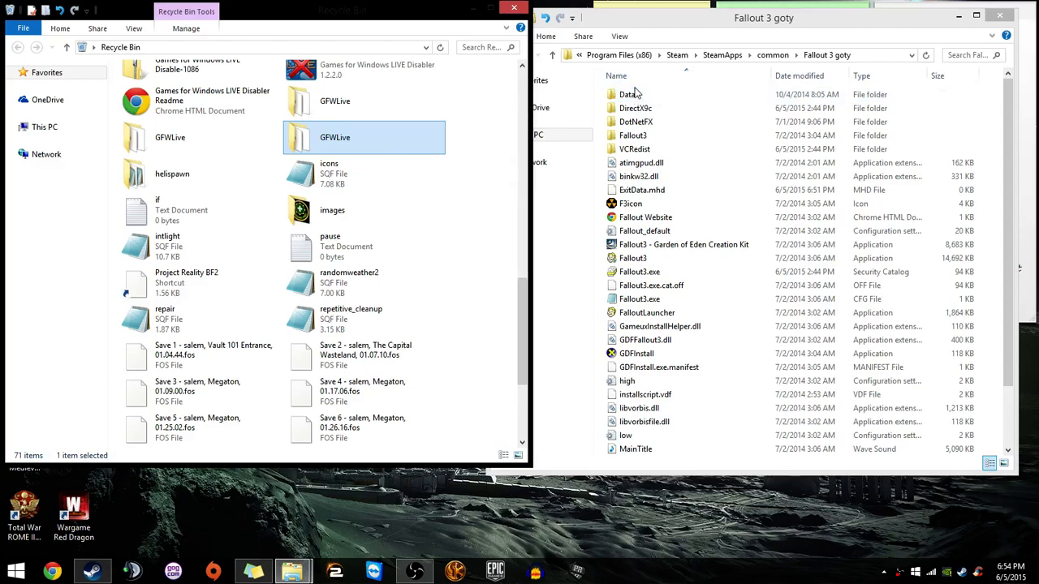
double_click(628, 94)
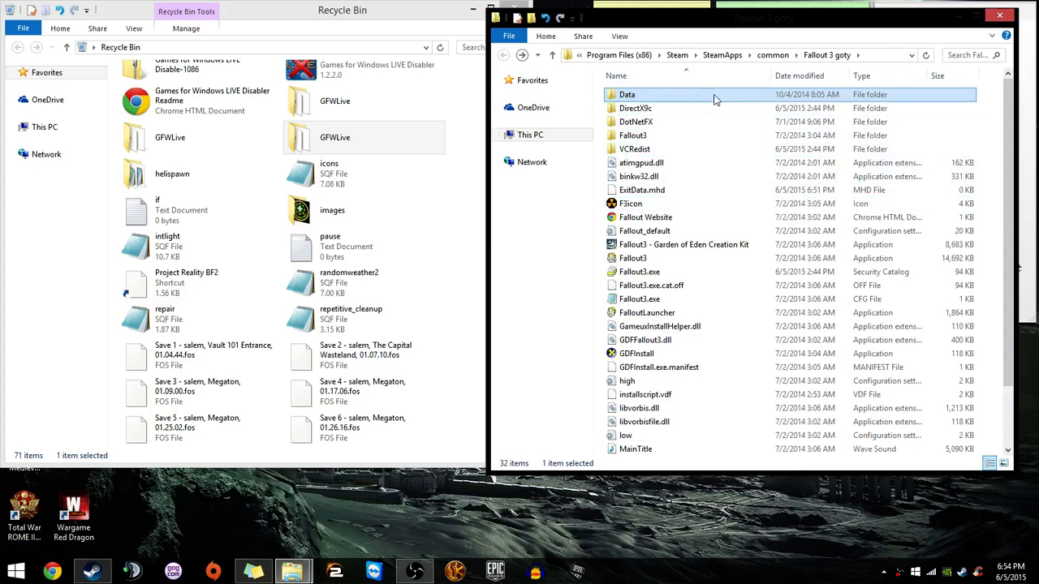
right_click(635, 149)
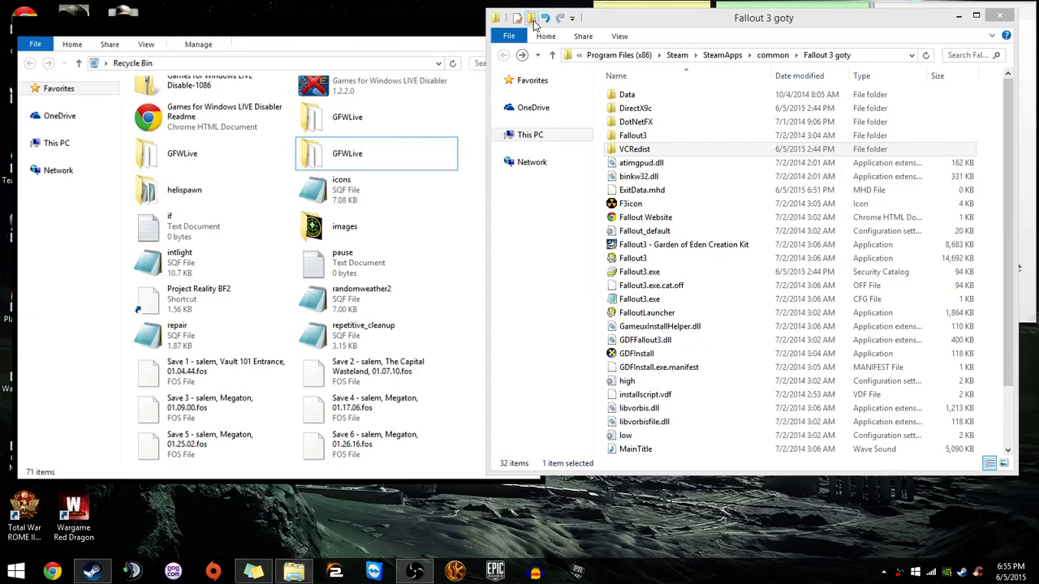
- Run Fallout3Launcher from the game folder to bring up the launcher menu
right_click(428, 244)
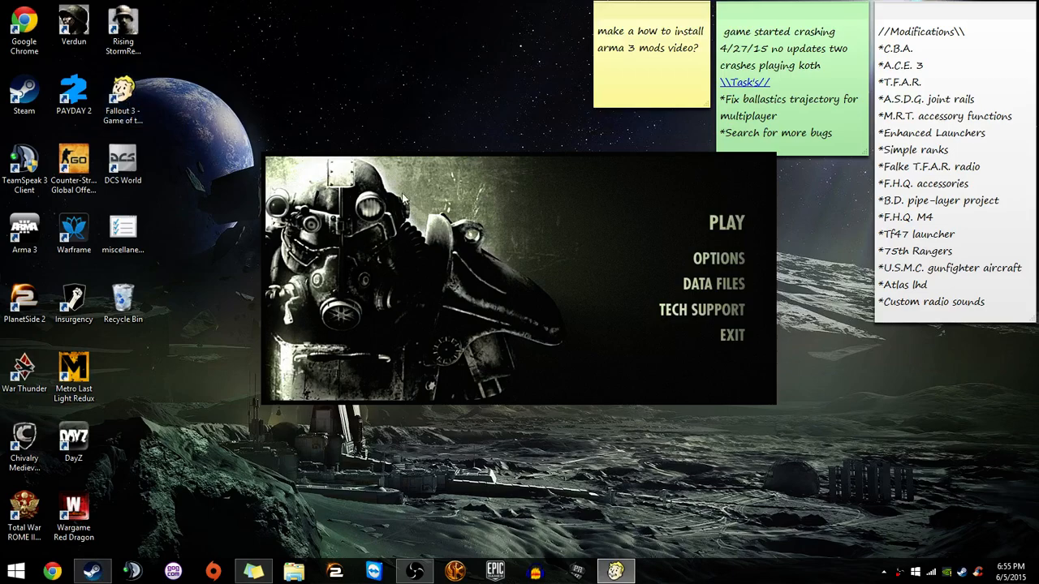
mouse_move(730, 252)
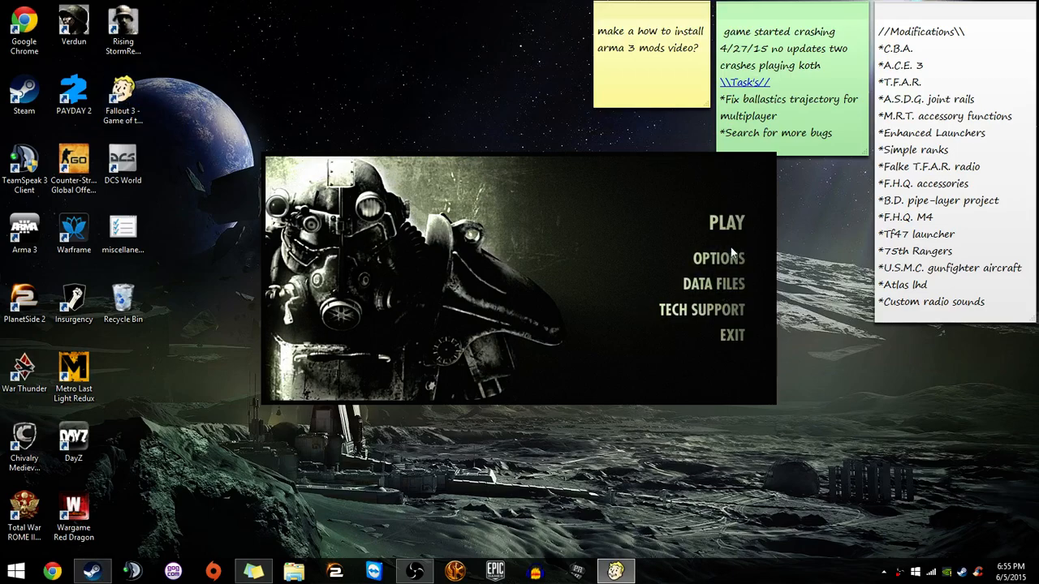
- Confirm graphics at 1600x900 with HDR and vertical sync, then start the game
left_click(717, 258)
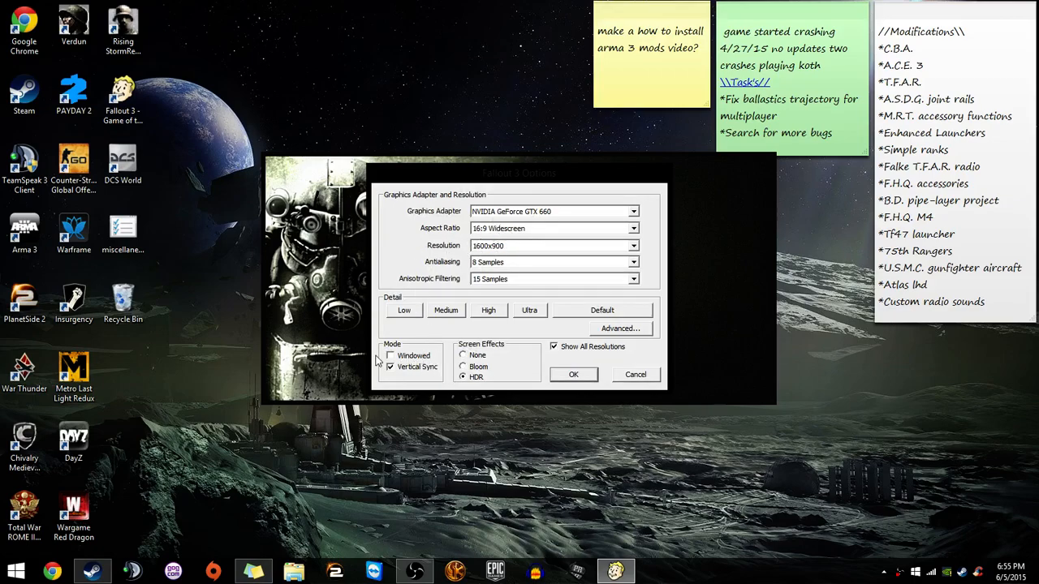
left_click(636, 373)
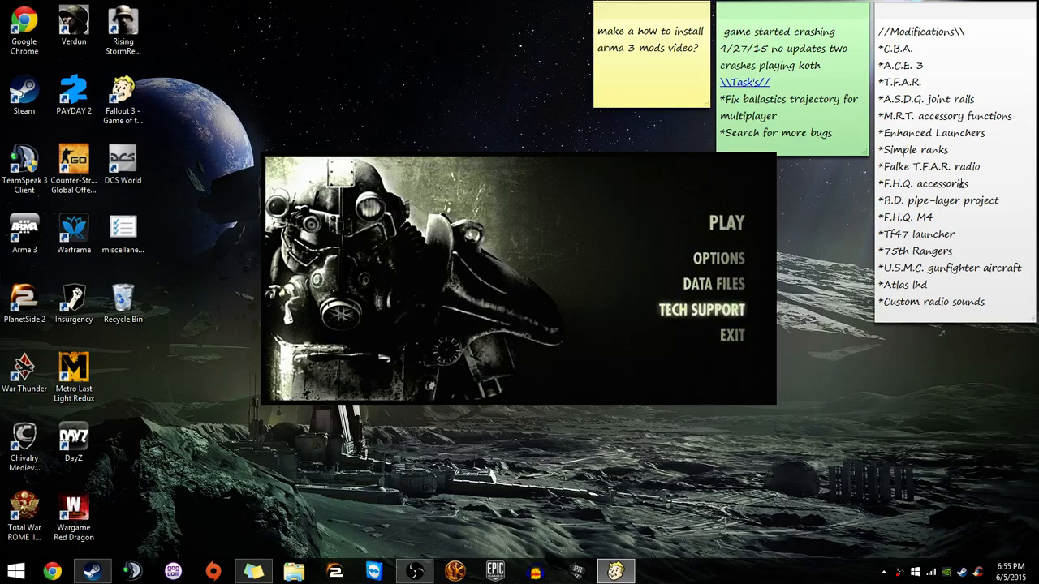
left_click(726, 222)
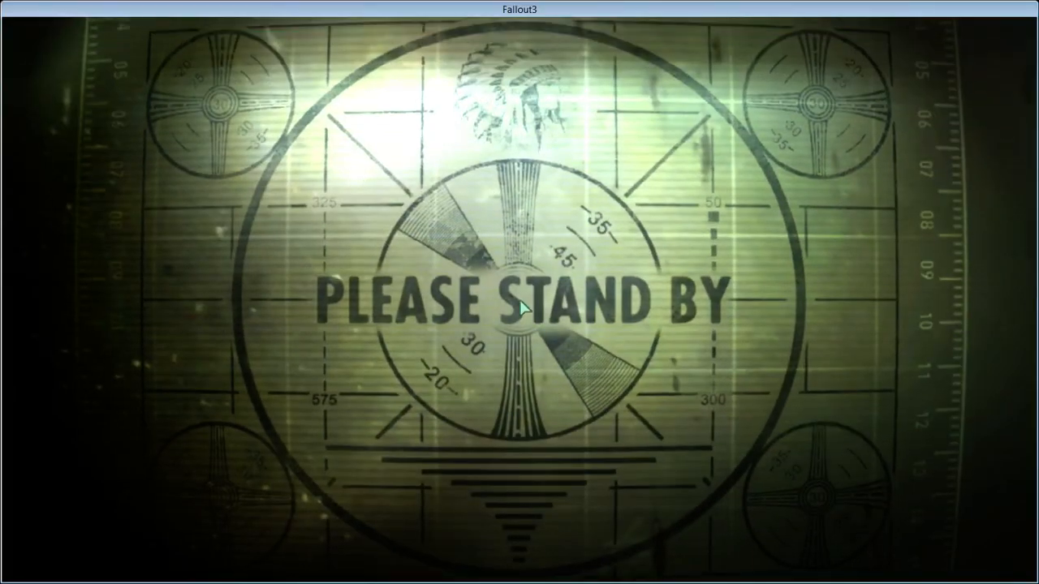